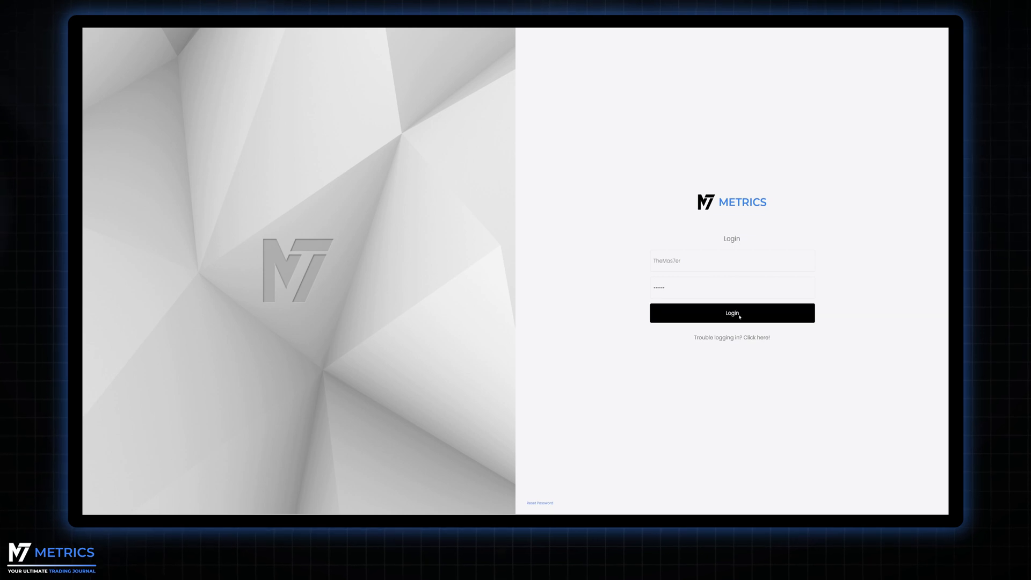
Step: Log in with the entered username and password to reach the empty dashboard
{"action": "left_click", "coordinate": [732, 312]}
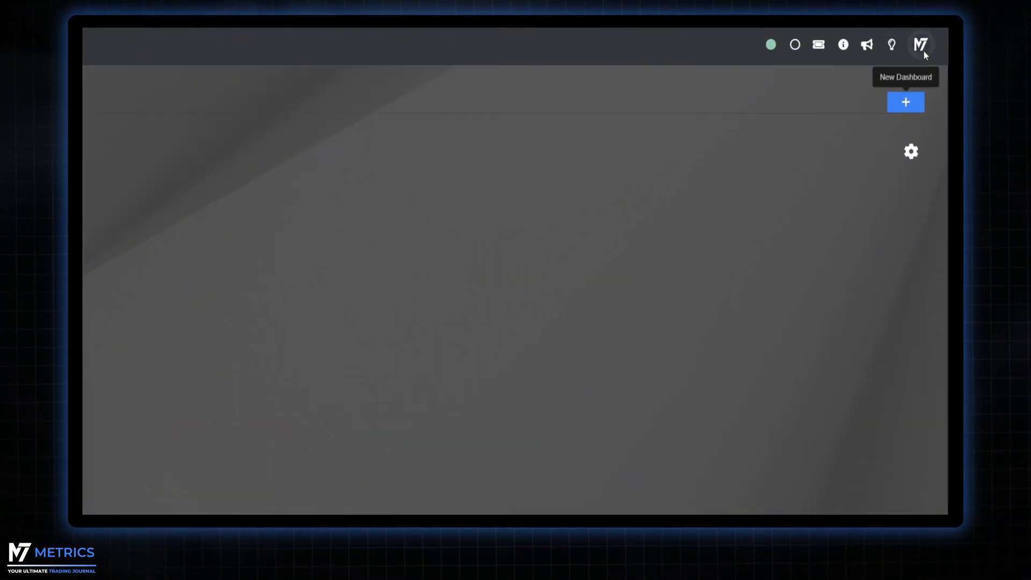
Step: From the profile settings, enter old and new passwords and confirm the password change
{"action": "left_click", "coordinate": [922, 44]}
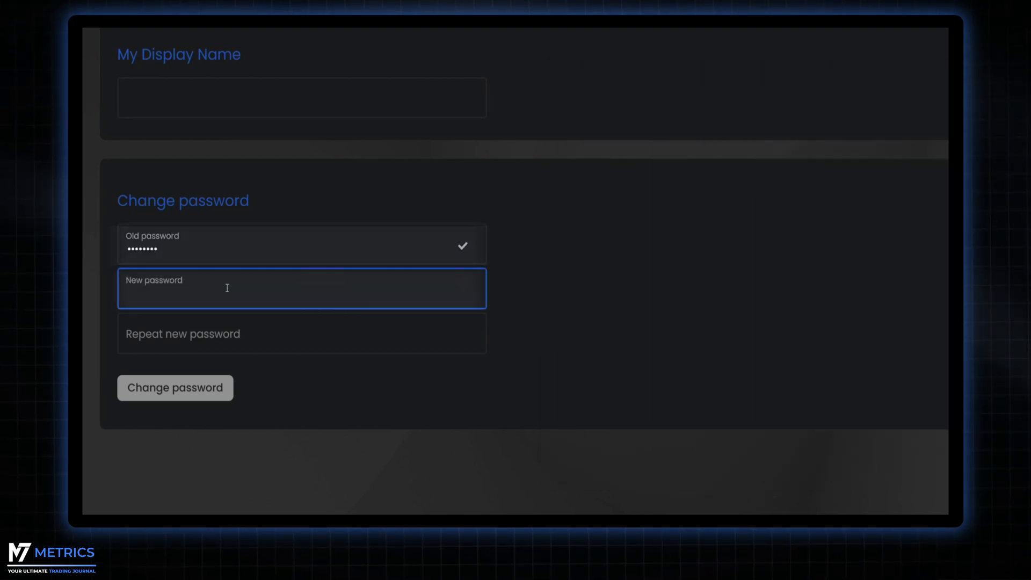
{"action": "type", "text": "••••••••"}
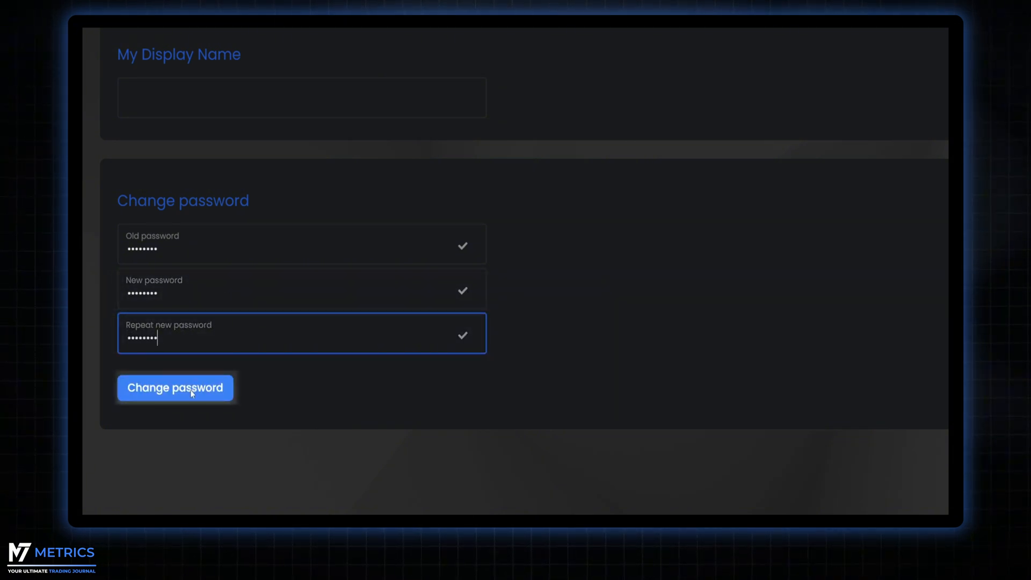
{"action": "left_click", "coordinate": [175, 387]}
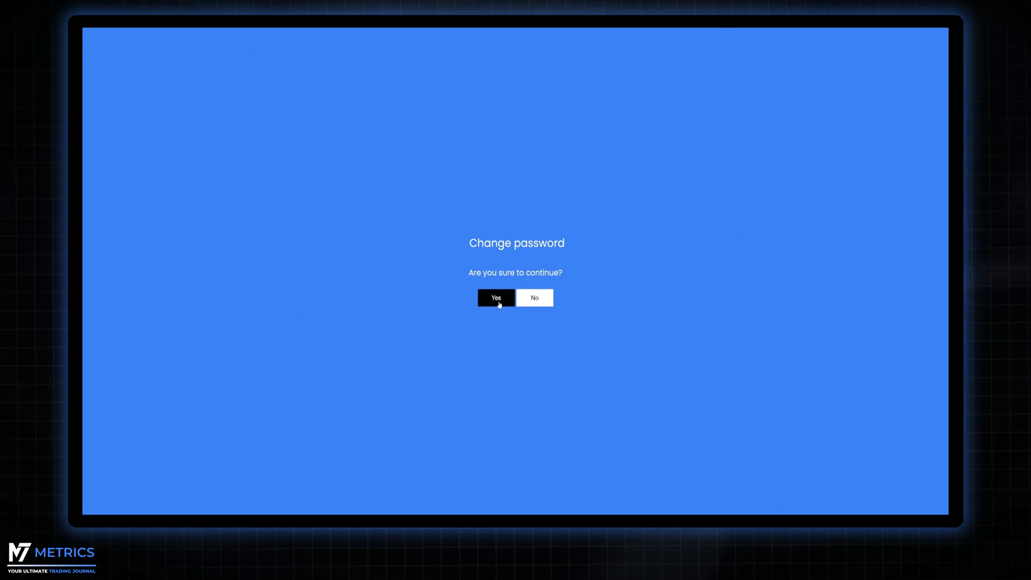
{"action": "left_click", "coordinate": [496, 298]}
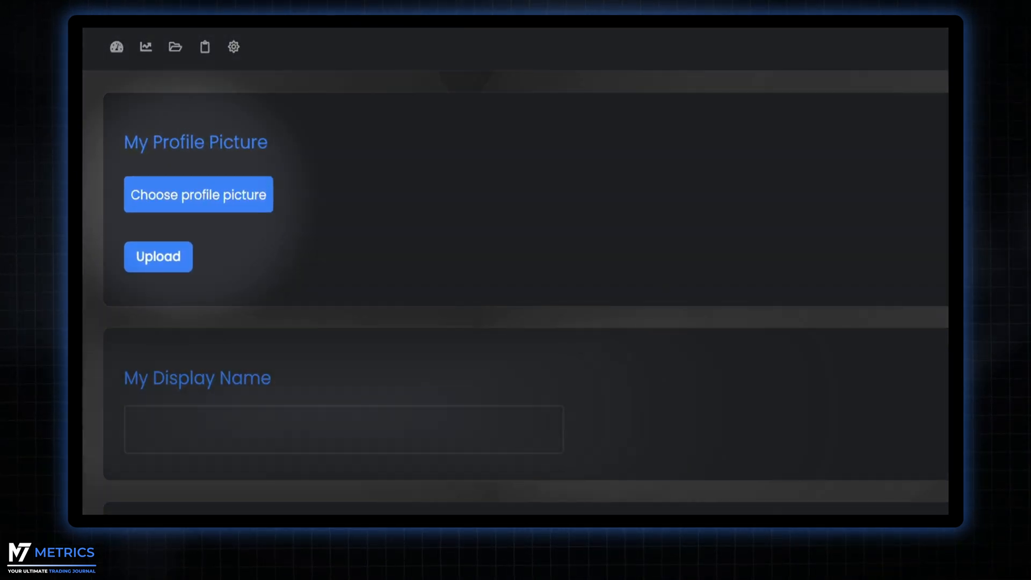
Step: Return from the profile page to the empty dashboard
{"action": "left_click", "coordinate": [197, 193]}
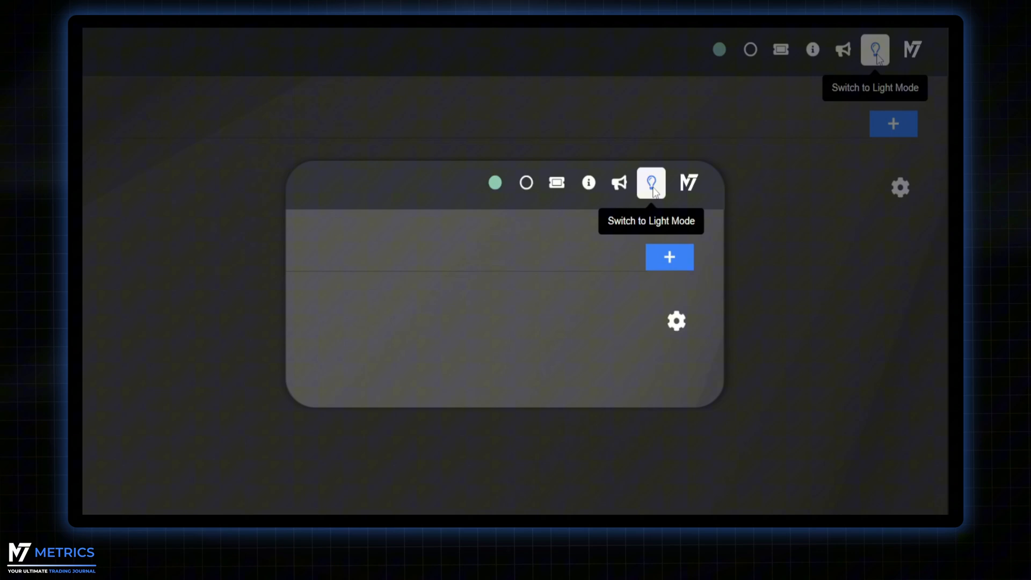
{"action": "left_click", "coordinate": [651, 183]}
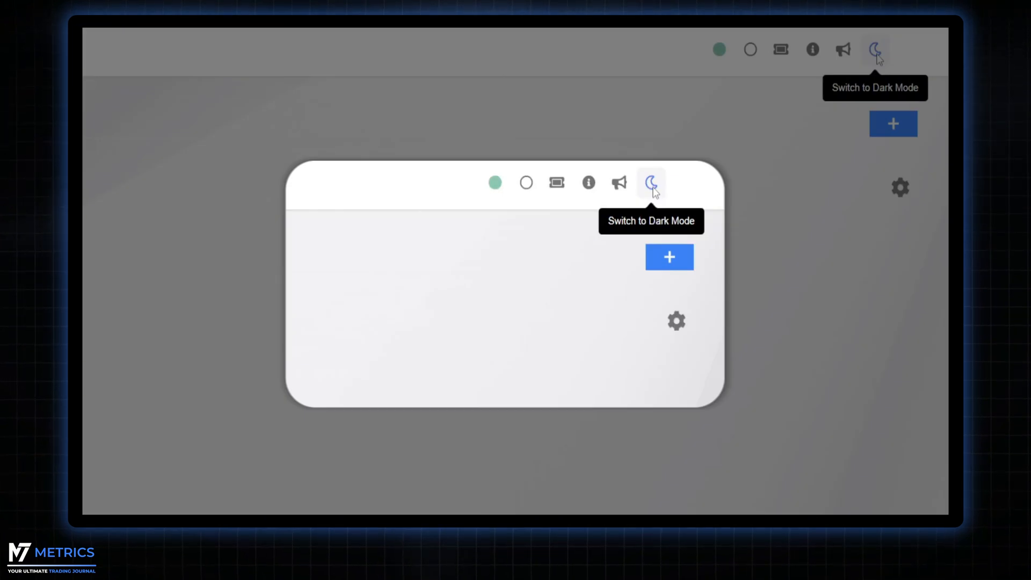
{"action": "left_click", "coordinate": [650, 183]}
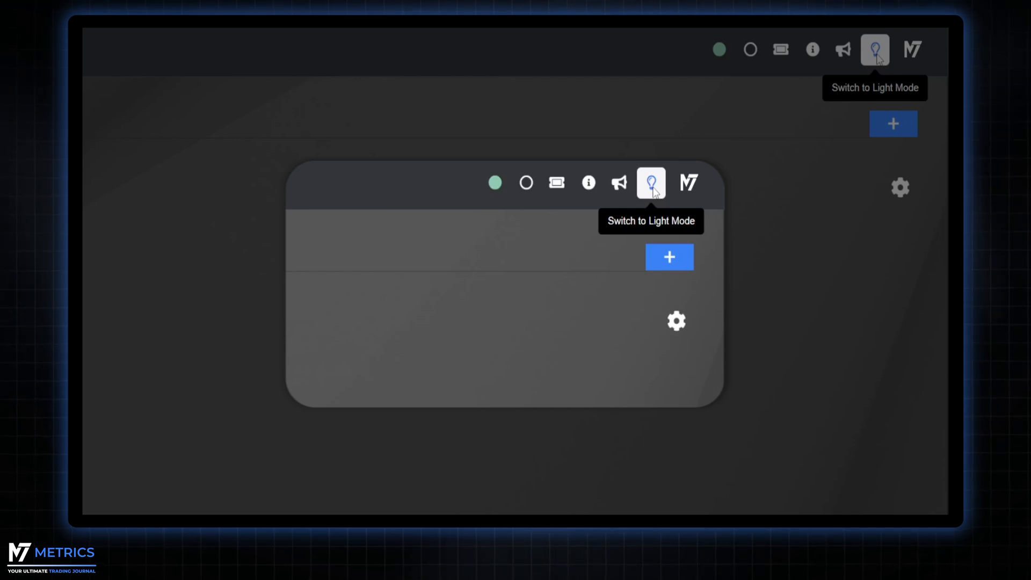
{"action": "mouse_move", "coordinate": [620, 184]}
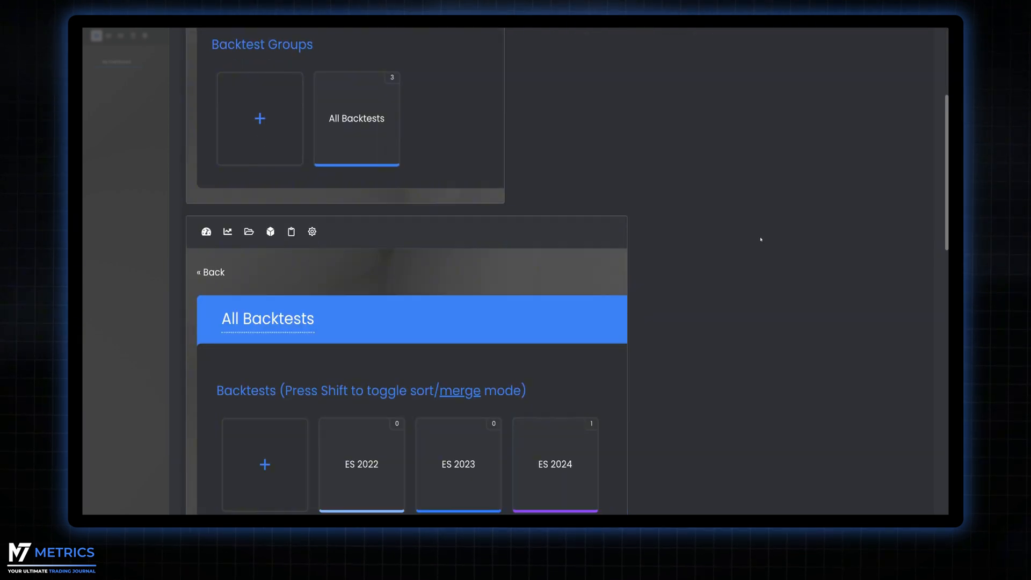
{"action": "scroll", "scroll_direction": "down", "scroll_amount": 3}
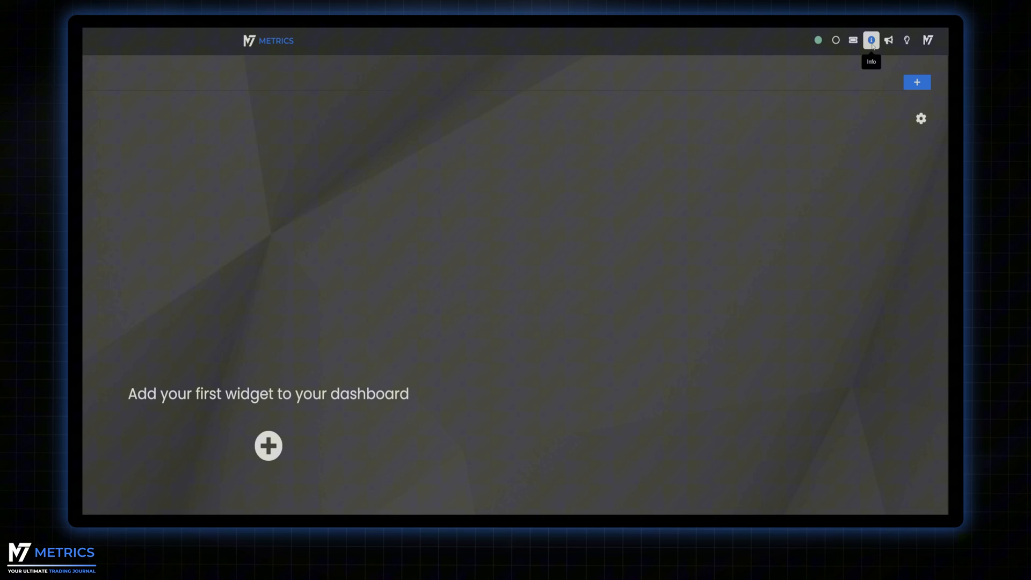
{"action": "left_click", "coordinate": [872, 39]}
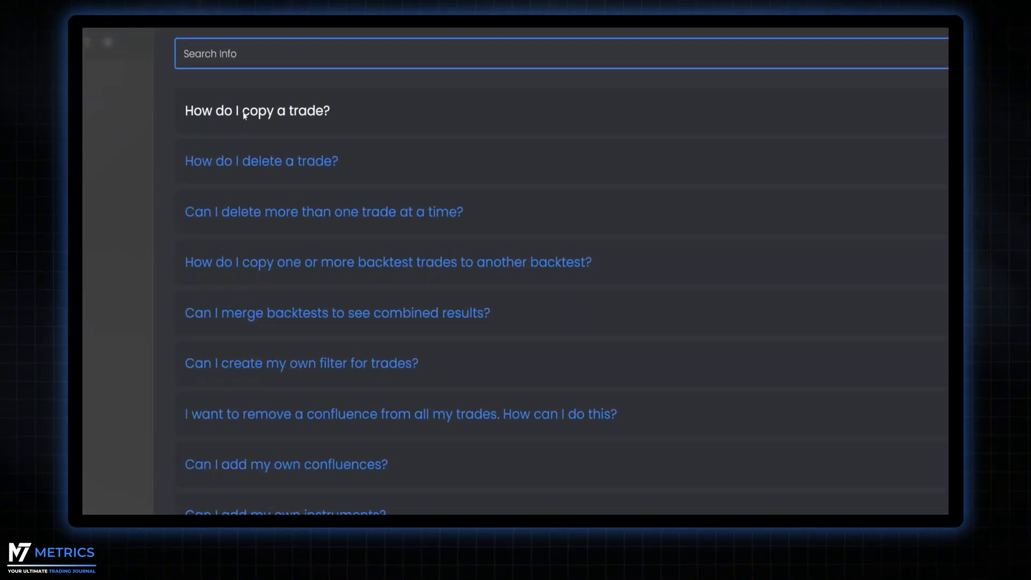
{"action": "left_click", "coordinate": [256, 111]}
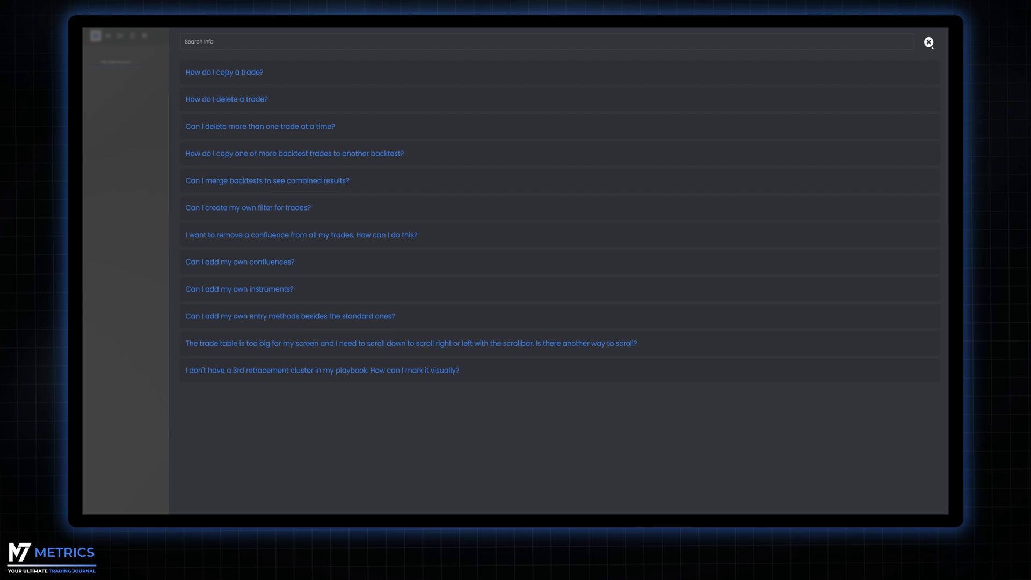
{"action": "left_click", "coordinate": [928, 41]}
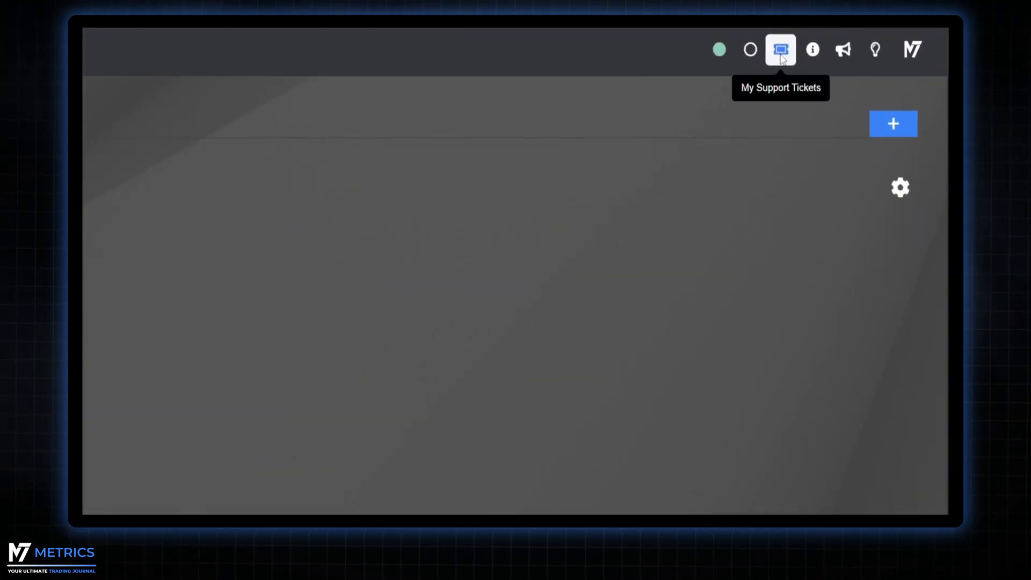
Step: Start a new support ticket with detail 'paste a screenshot from your clip', then leave the form
{"action": "left_click", "coordinate": [780, 49]}
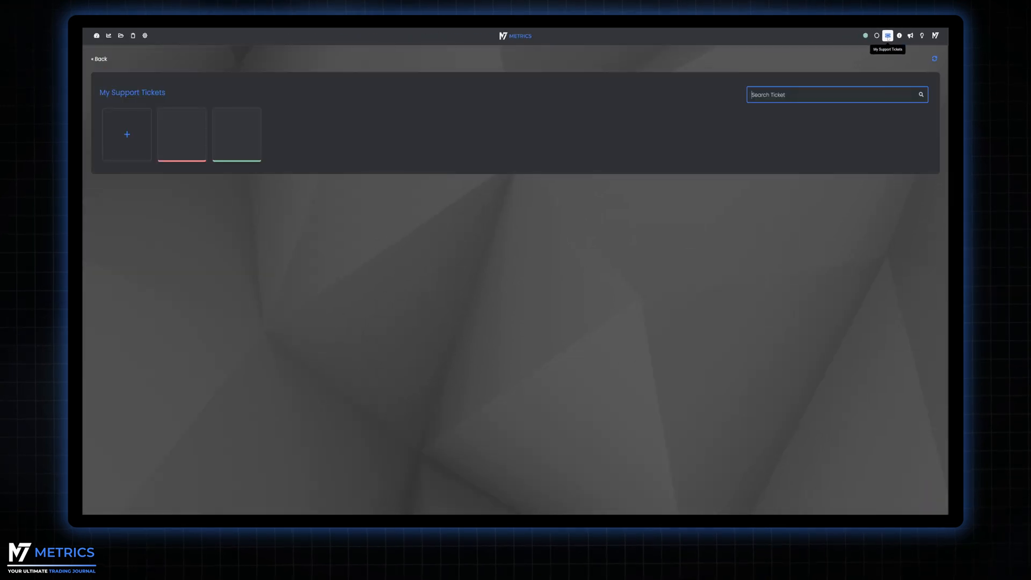
{"action": "mouse_move", "coordinate": [126, 134]}
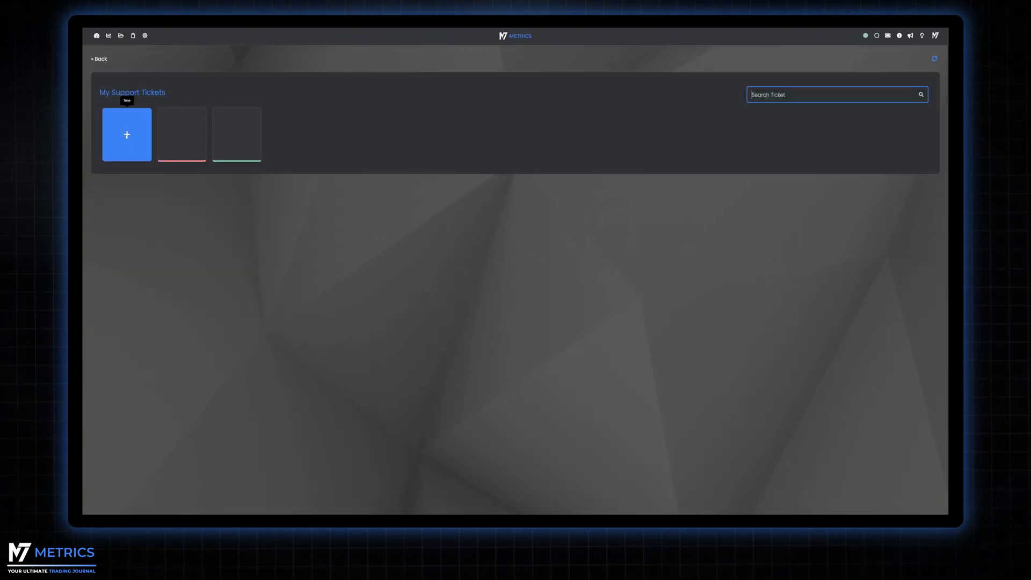
{"action": "left_click", "coordinate": [126, 135]}
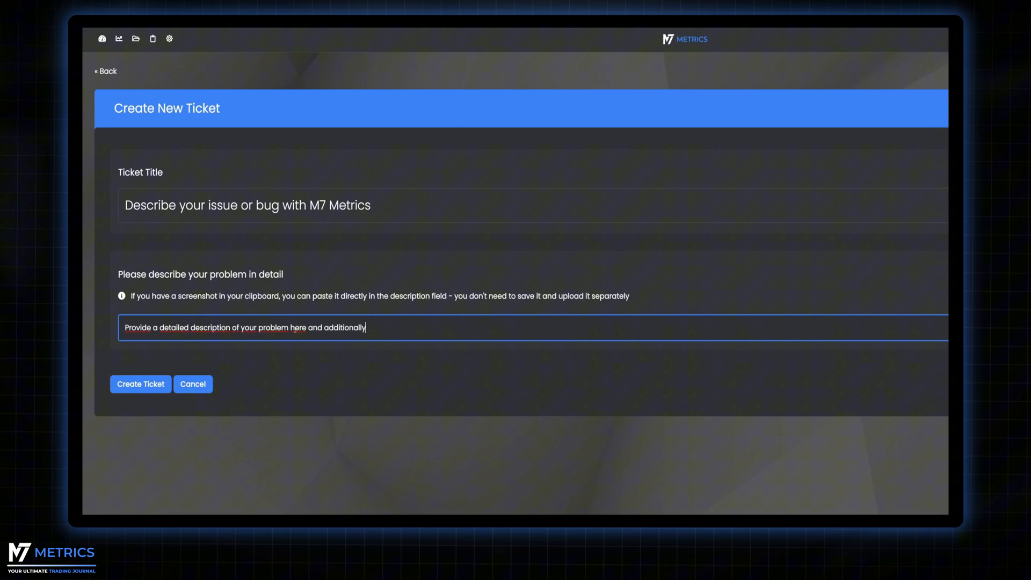
{"action": "type", "text": "paste a screenshot from your clipboard in here."}
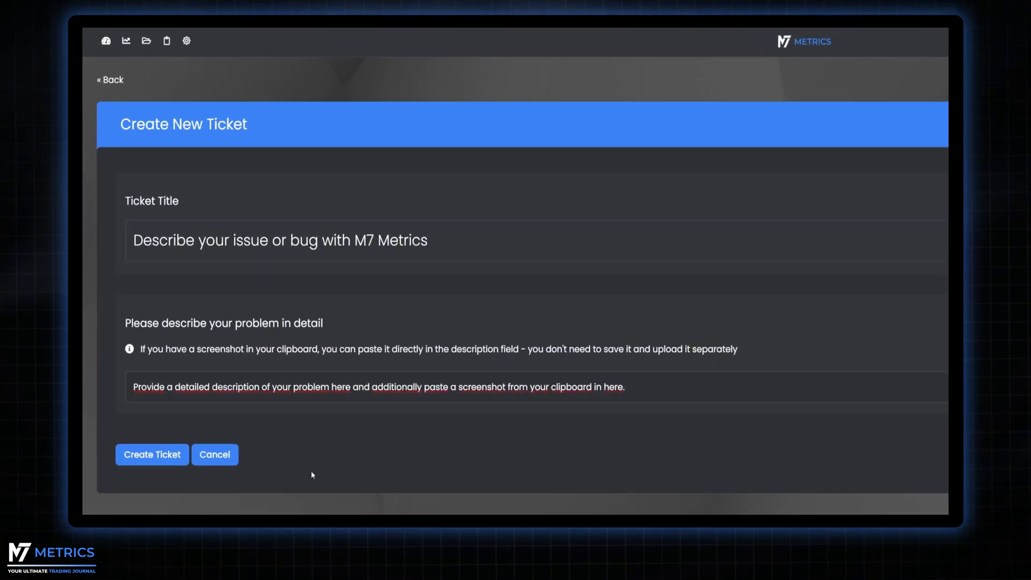
{"action": "left_click", "coordinate": [153, 454]}
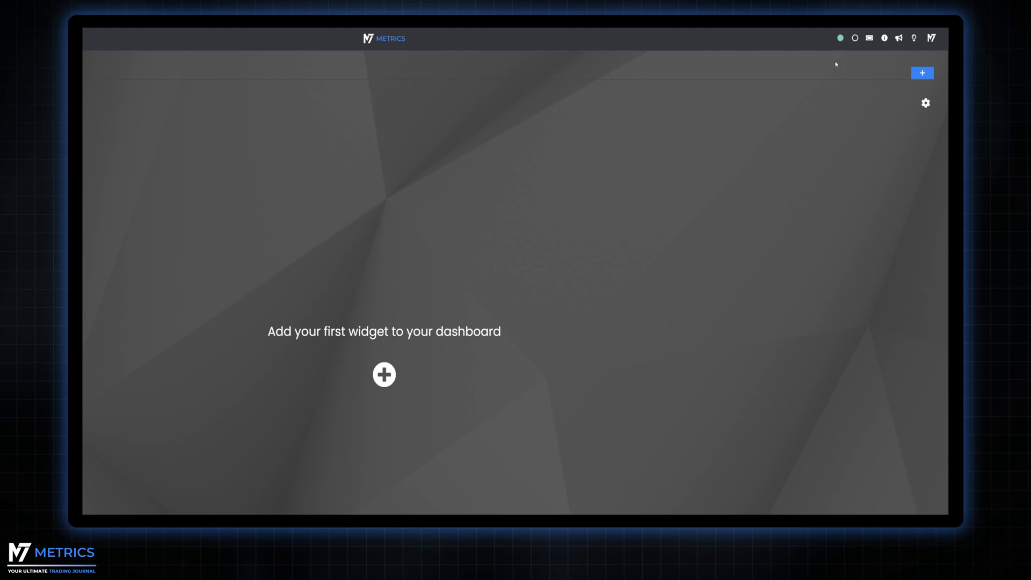
{"action": "mouse_move", "coordinate": [786, 45]}
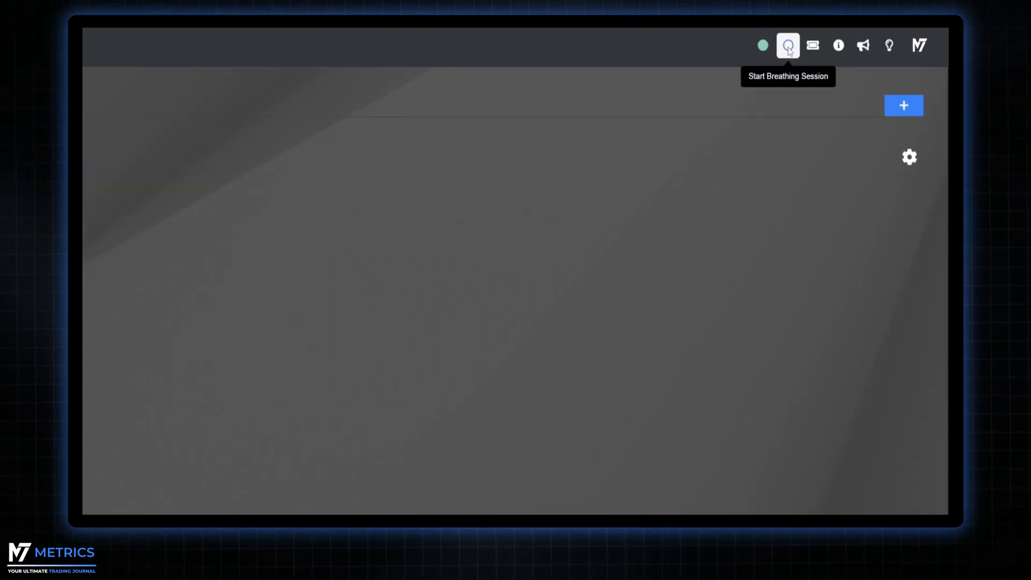
Step: Configure a 7-second, 2-minute breathing session with the Forest background sound
{"action": "left_click", "coordinate": [787, 45]}
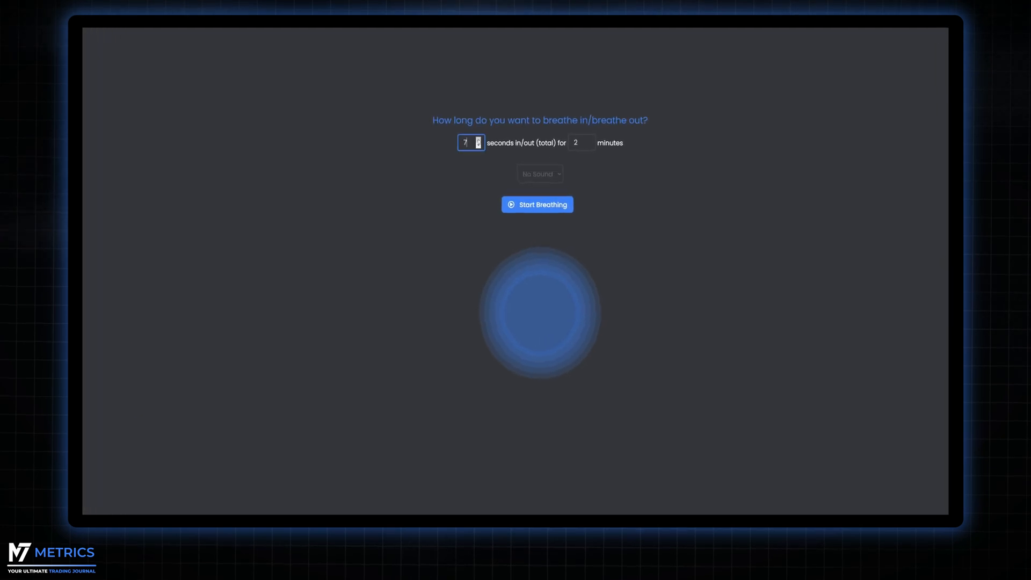
{"action": "left_click", "coordinate": [541, 174]}
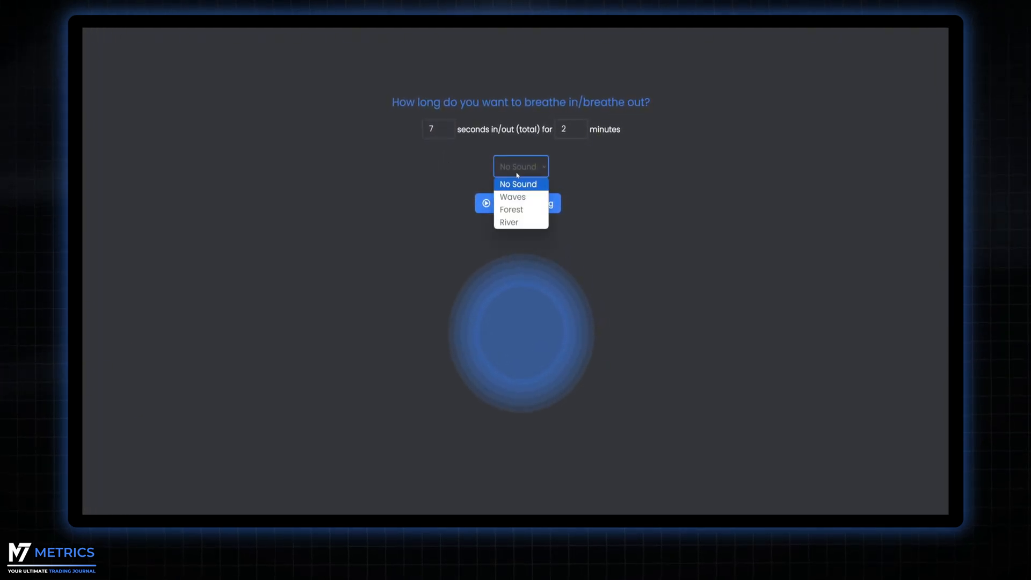
{"action": "mouse_move", "coordinate": [511, 213]}
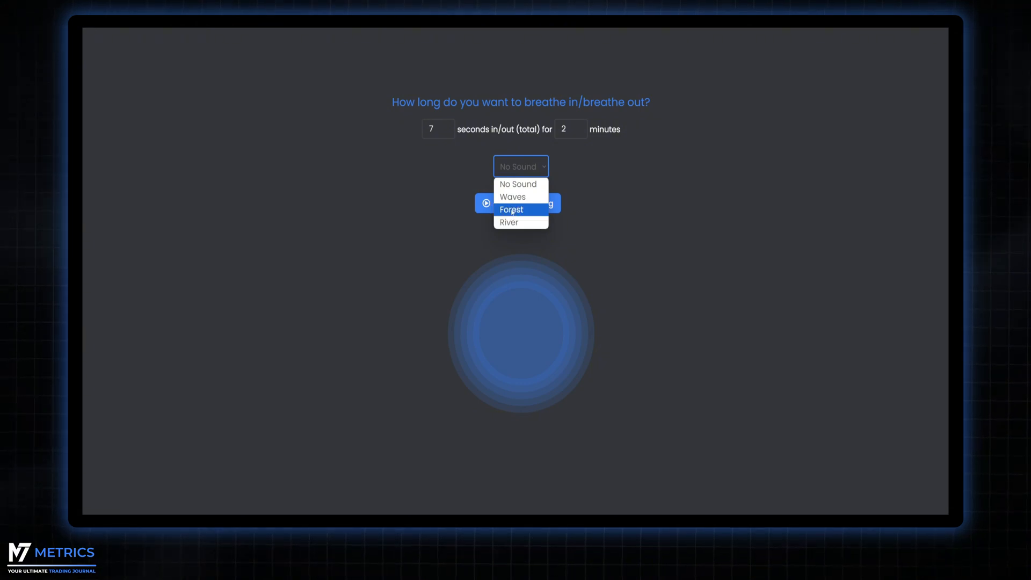
{"action": "left_click", "coordinate": [512, 210]}
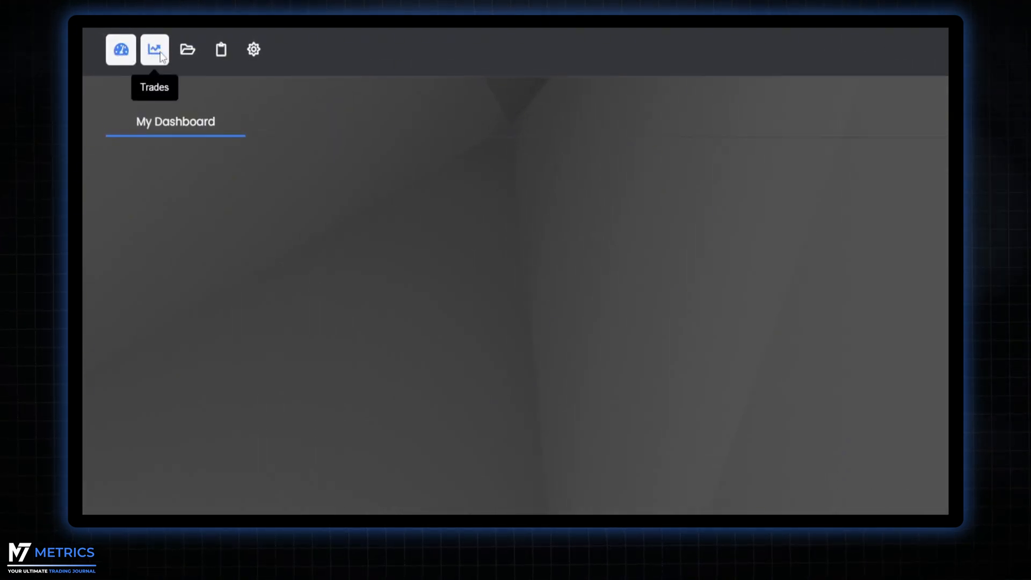
{"action": "mouse_move", "coordinate": [228, 53]}
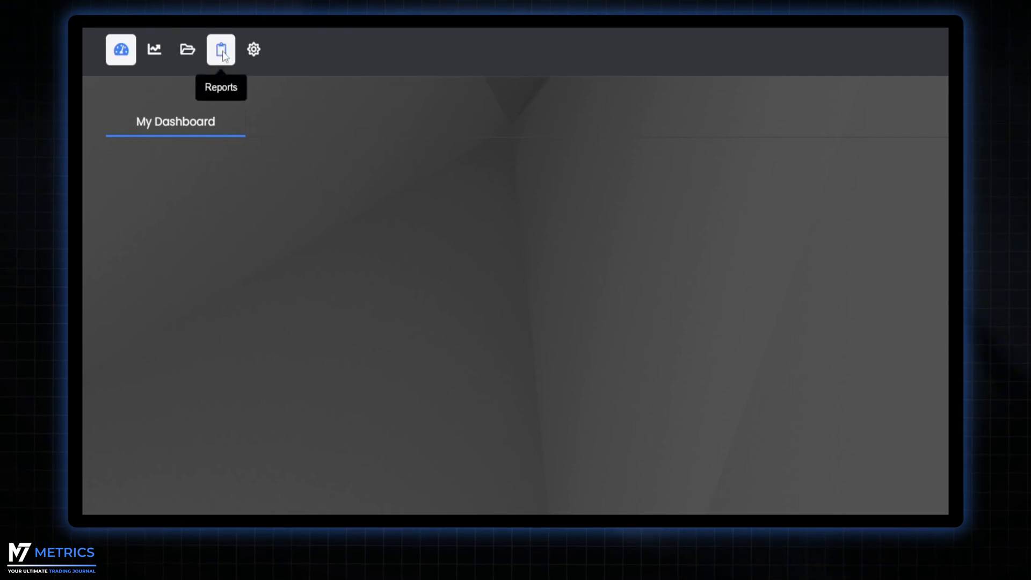
{"action": "mouse_move", "coordinate": [254, 51]}
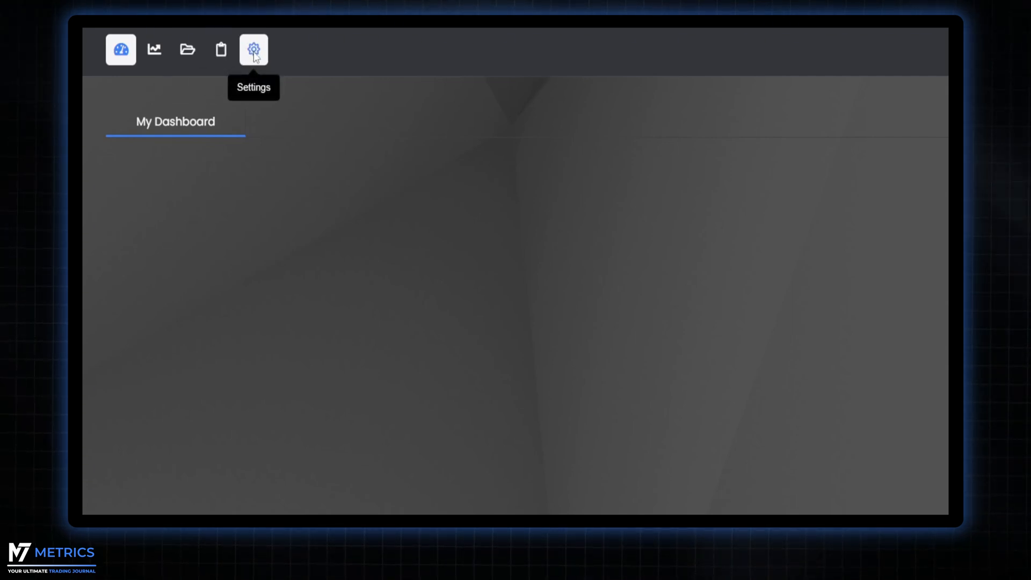